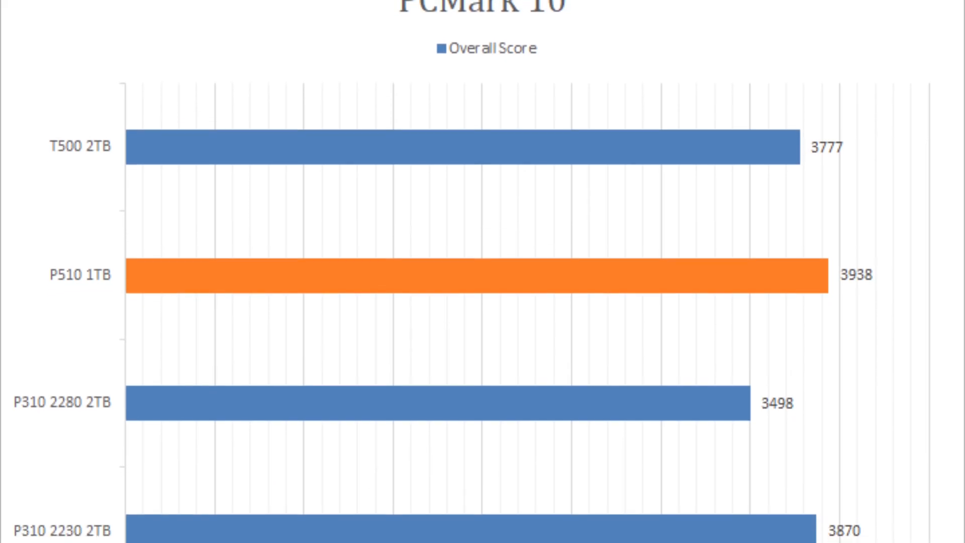
{"action": "scroll", "scroll_direction": "down", "scroll_amount": 3}
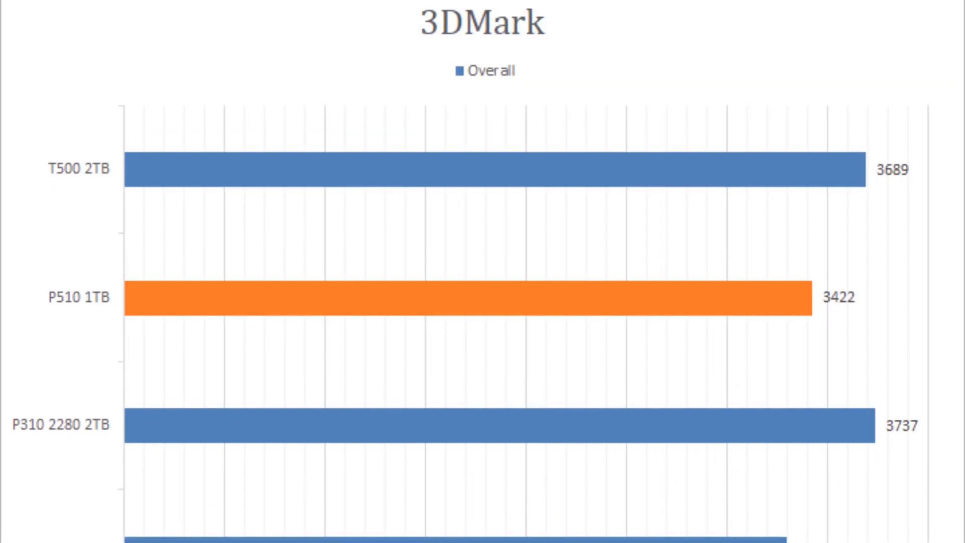
{"action": "scroll", "scroll_direction": "down", "scroll_amount": 3}
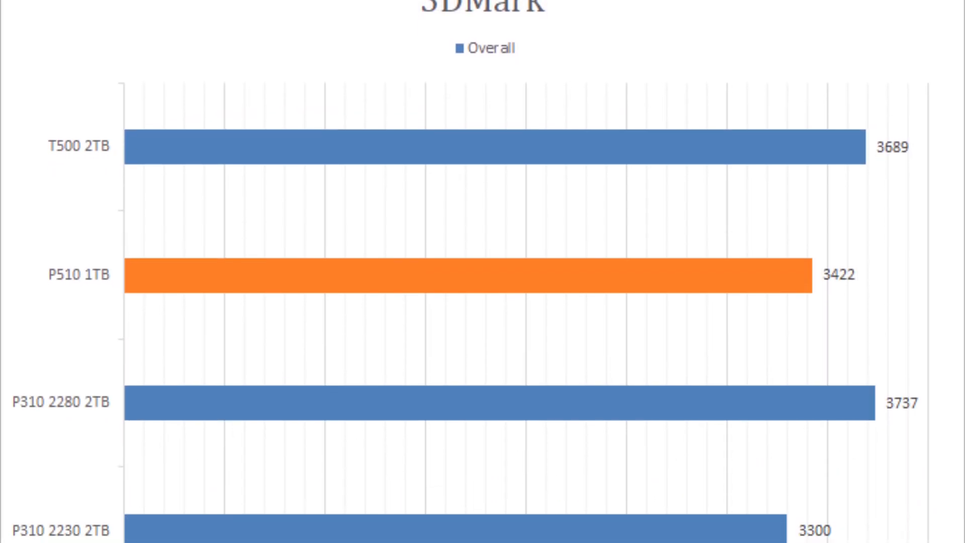